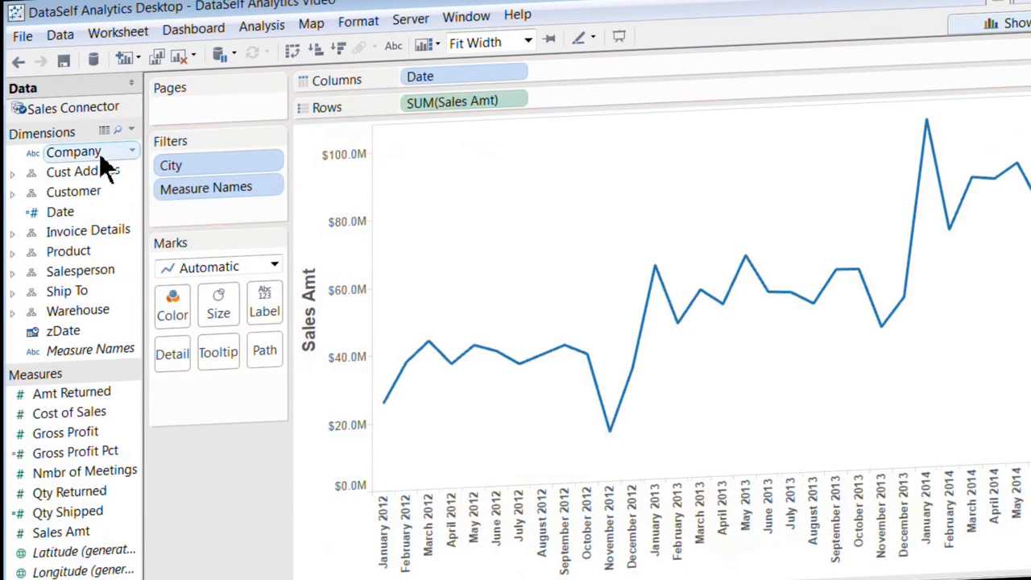
Step: Show meeting-count bars under Sales Amt areas by company, and filter City to Dallas
left_click(275, 267)
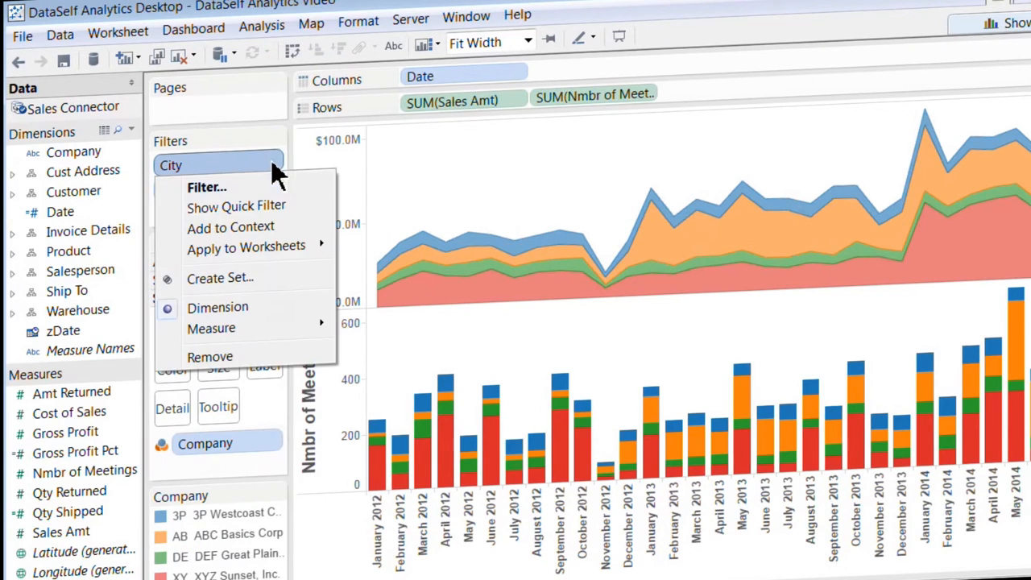
left_click(236, 205)
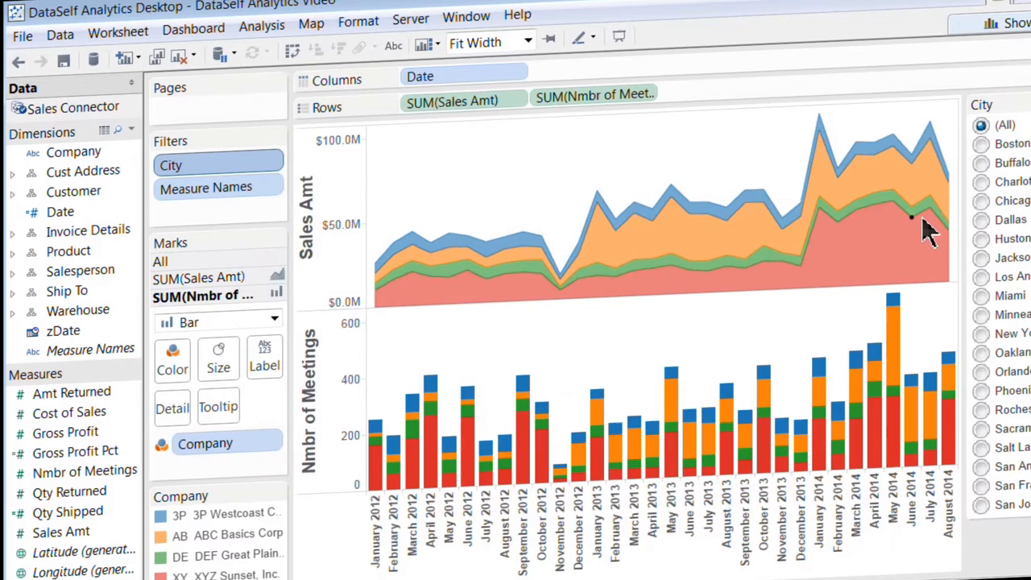
left_click(982, 220)
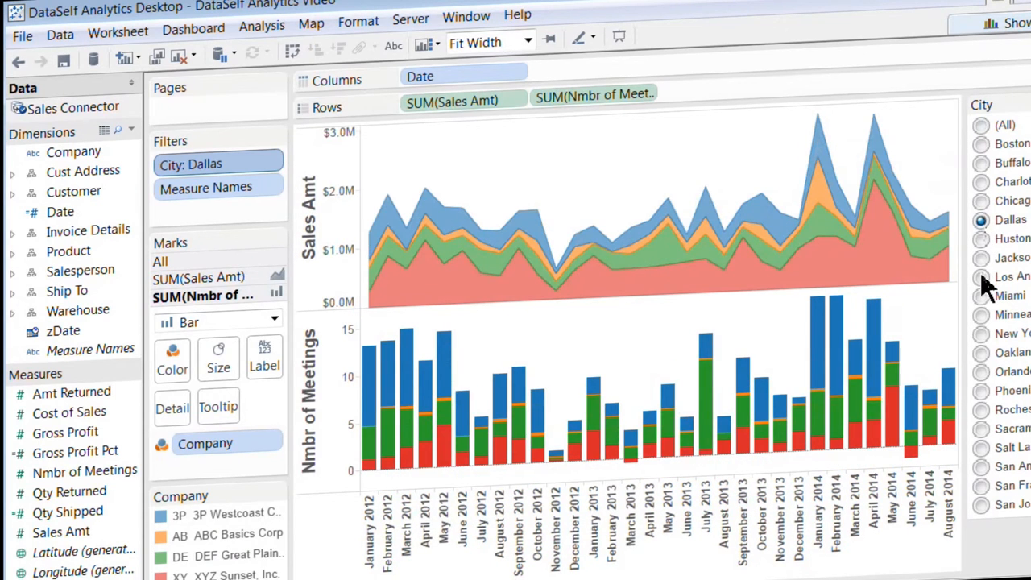